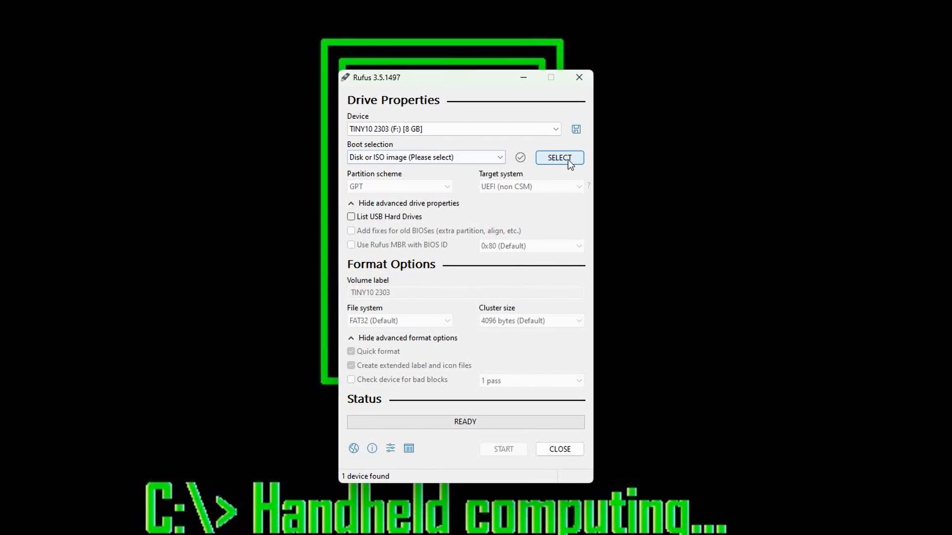
Load 'tiny10 2303 x86.iso' from the Desktop as the boot image for the TINY10 drive.
left_click(559, 157)
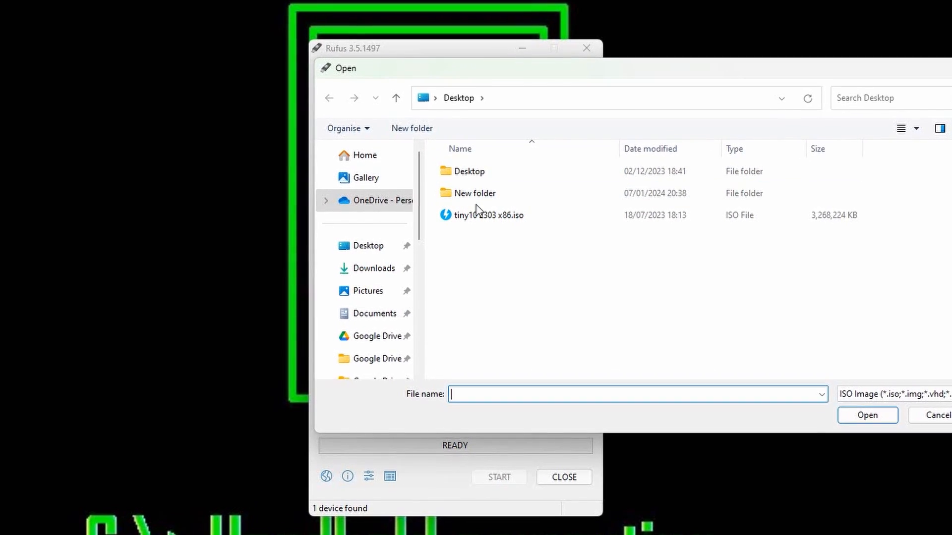
left_click(494, 215)
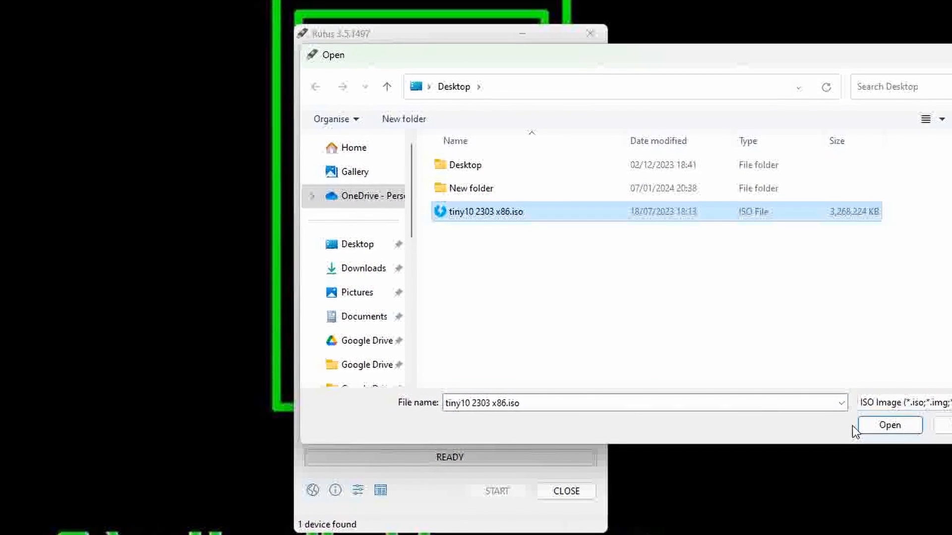
left_click(890, 425)
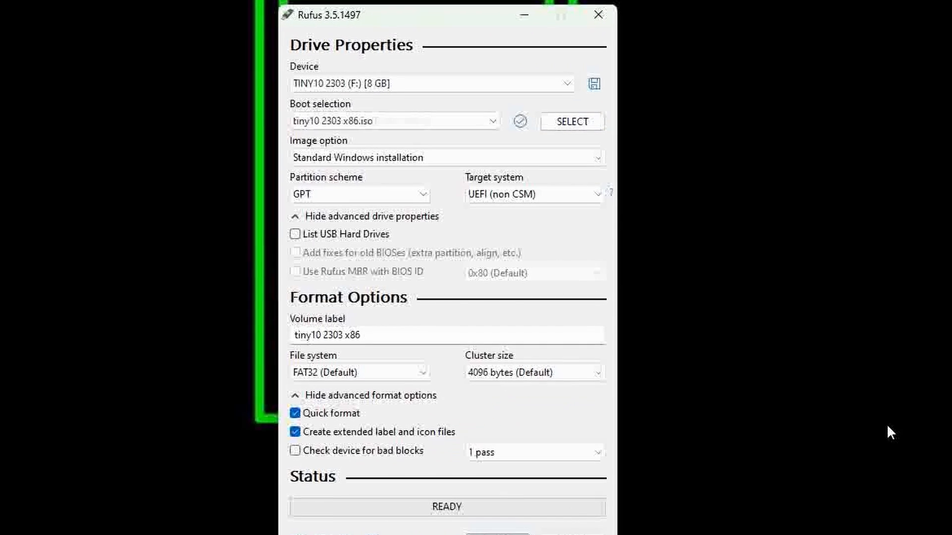